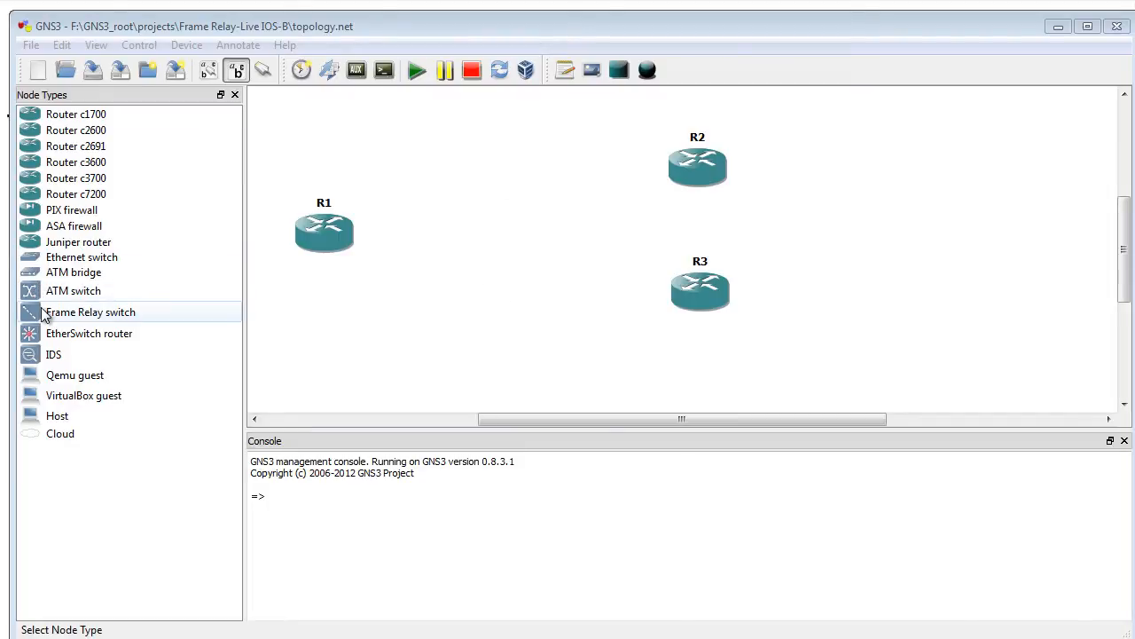
mouse_move(131, 359)
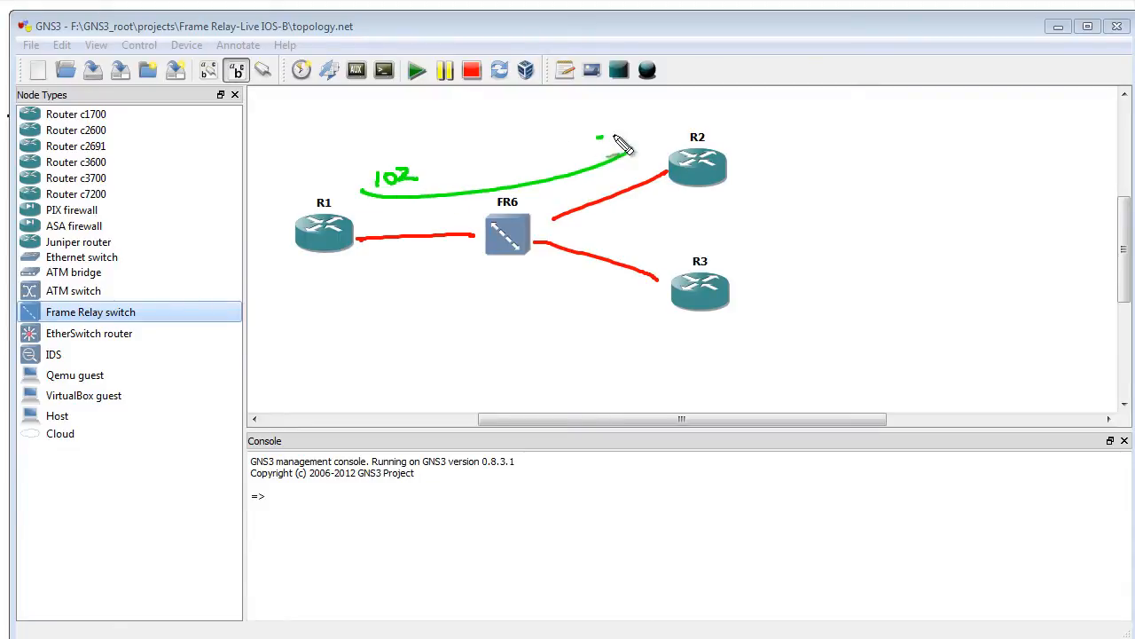
- Drag a Frame Relay switch onto the canvas between R1 and R2/R3, creating FR6
drag(355, 277, 638, 293)
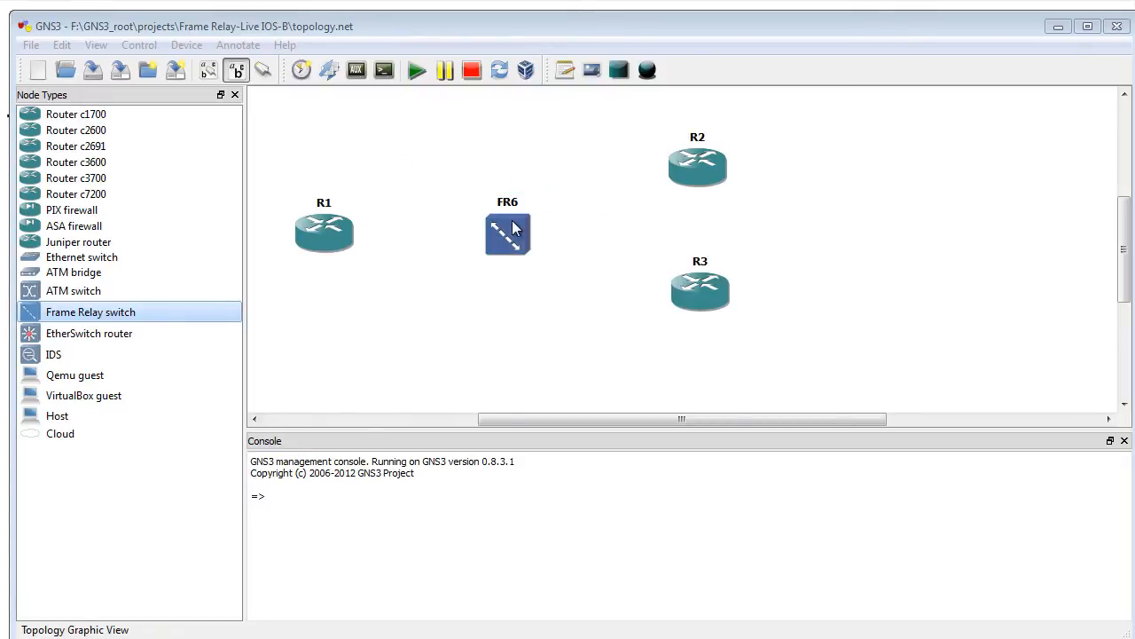
- In FR6's node configurator, add PVC mappings 1:102→2:201 and 1:103→3:301 and confirm
double_click(507, 234)
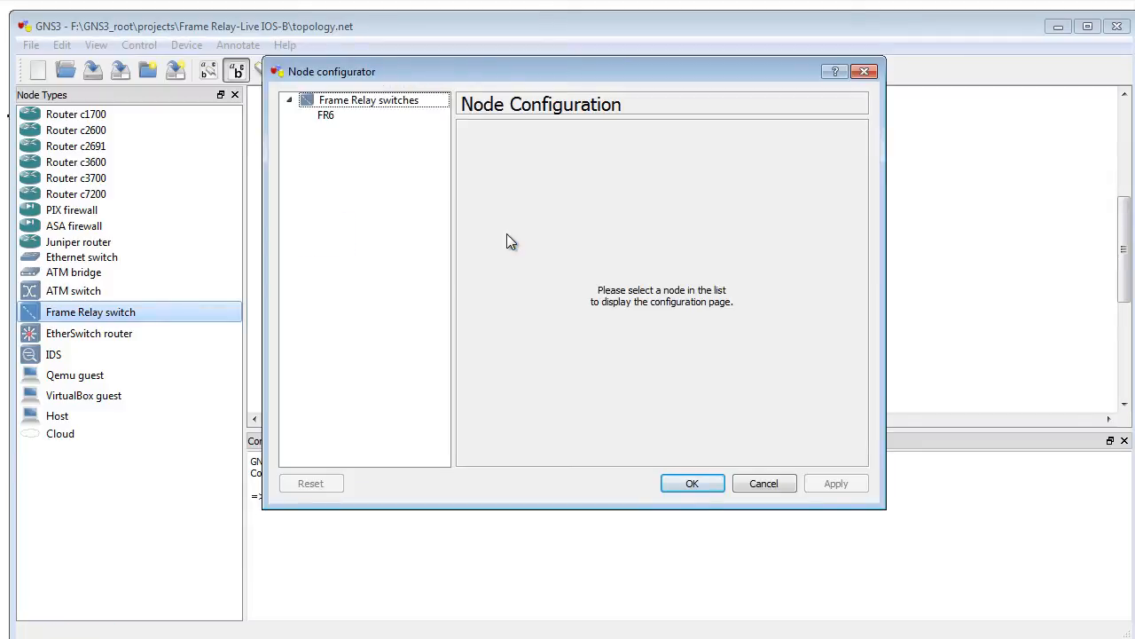
click(326, 113)
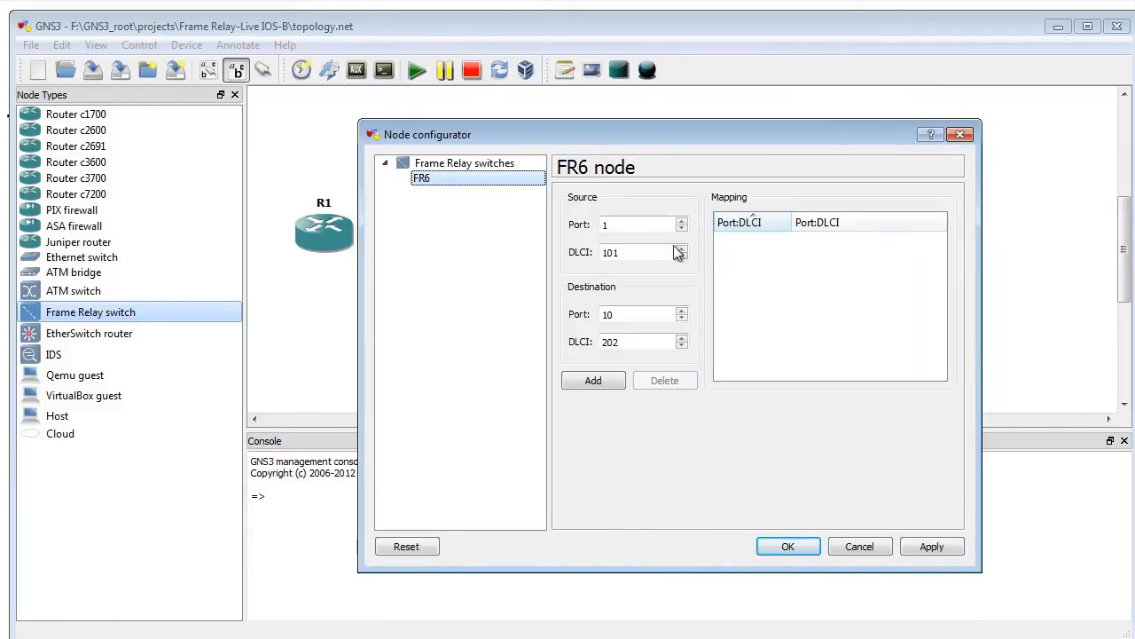
mouse_move(636, 270)
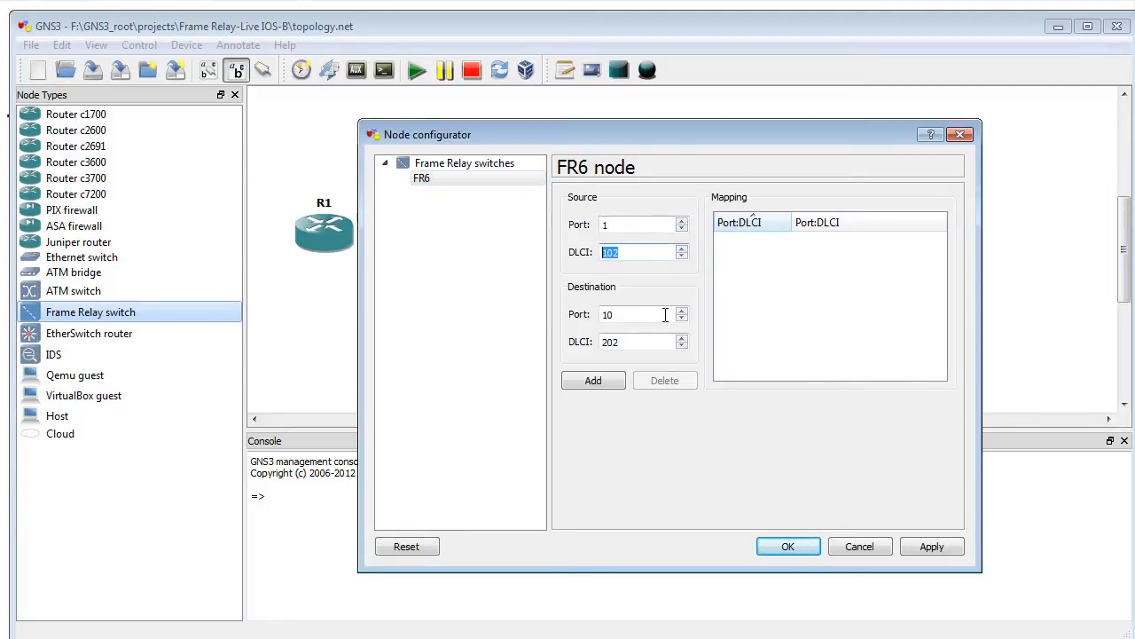
click(681, 319)
text(201)
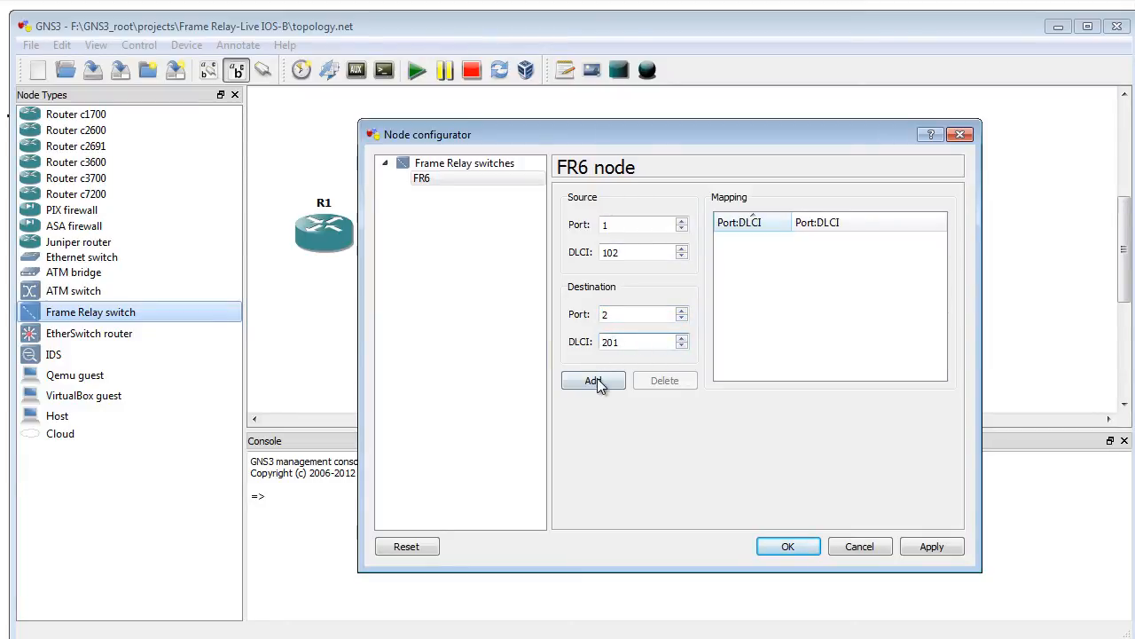
click(593, 379)
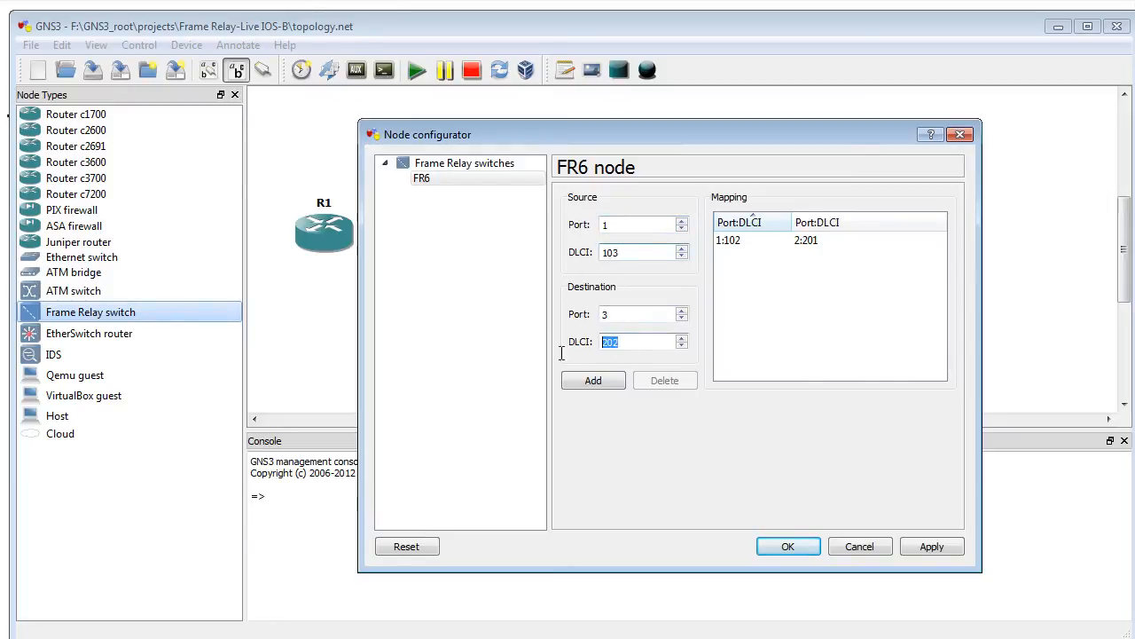
text(3)
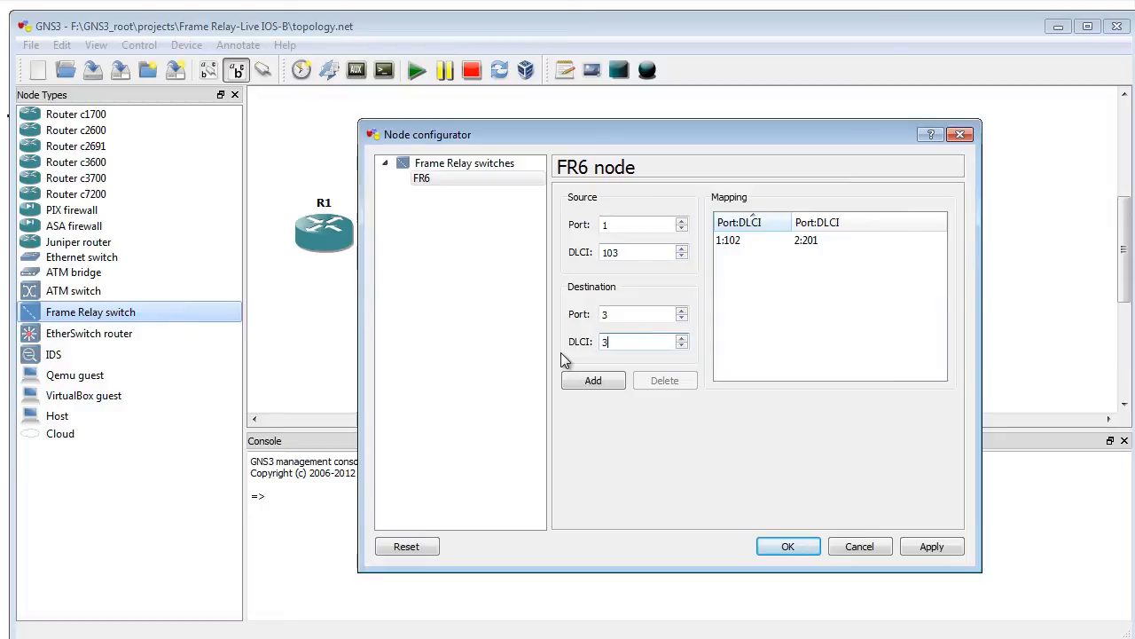
click(592, 380)
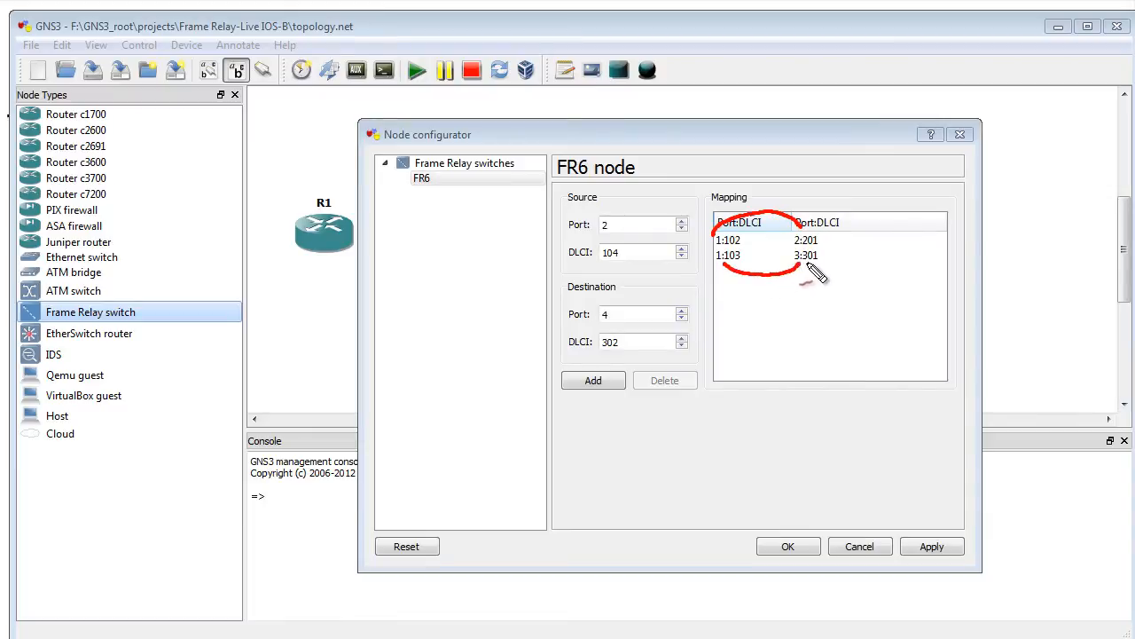
mouse_move(795, 266)
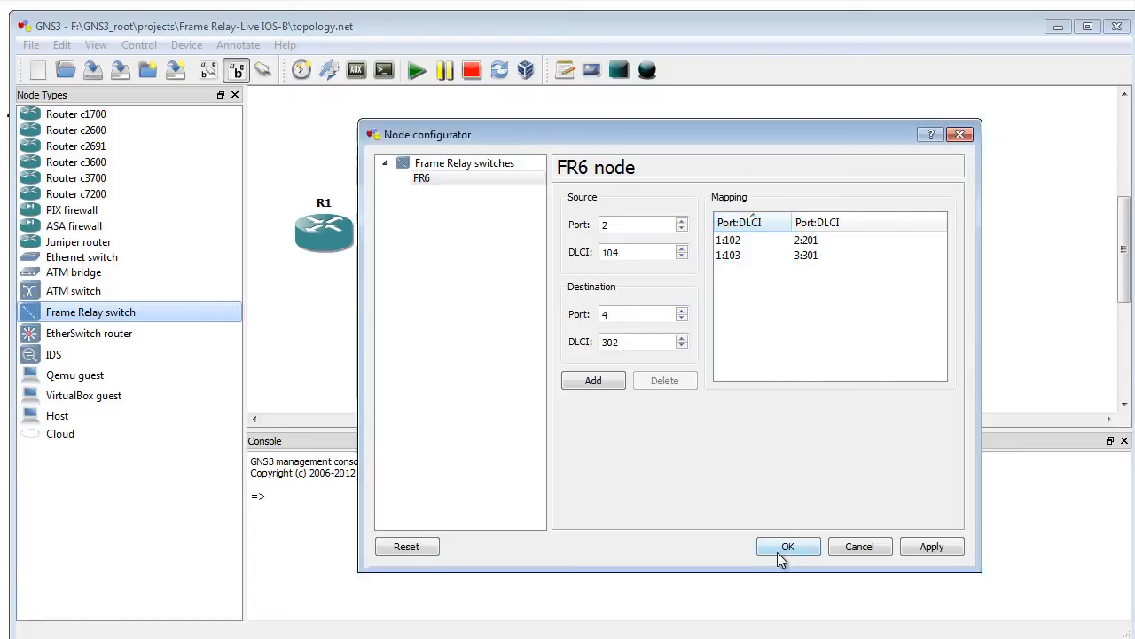
click(787, 546)
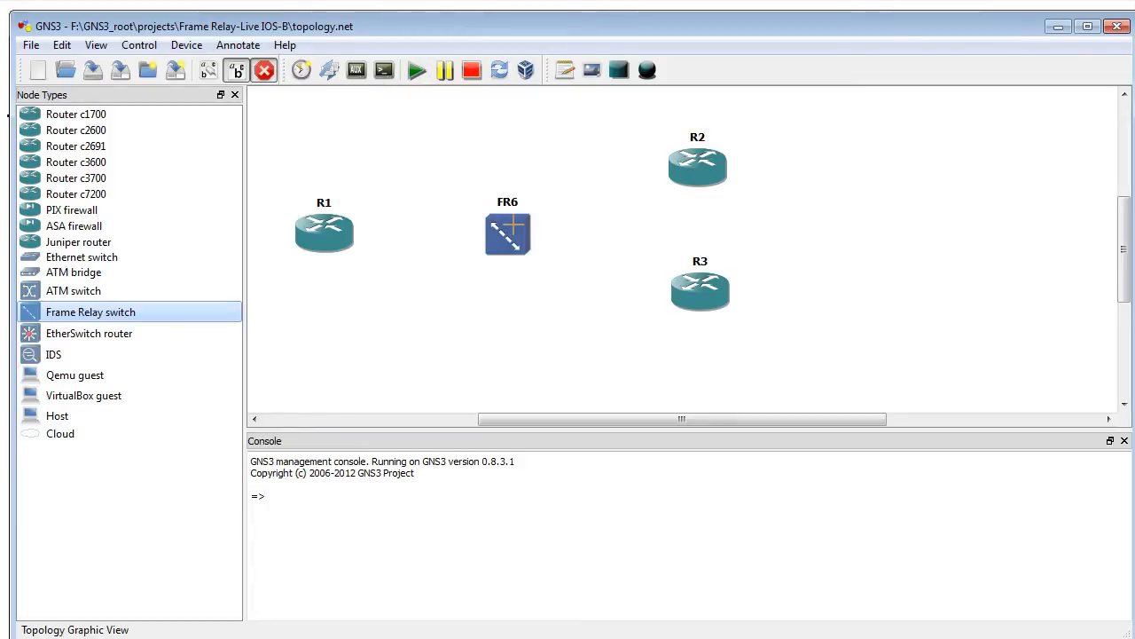
- Link each router's s0/0 to FR6 ports 1-3 and reset interface labels so they show
click(321, 233)
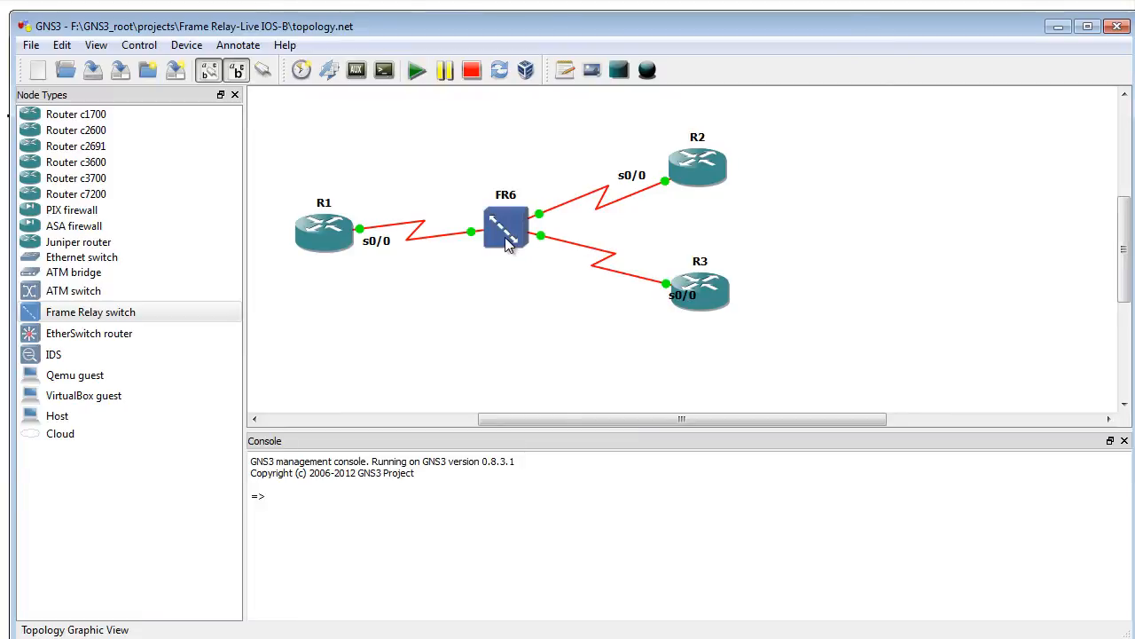
mouse_move(500, 229)
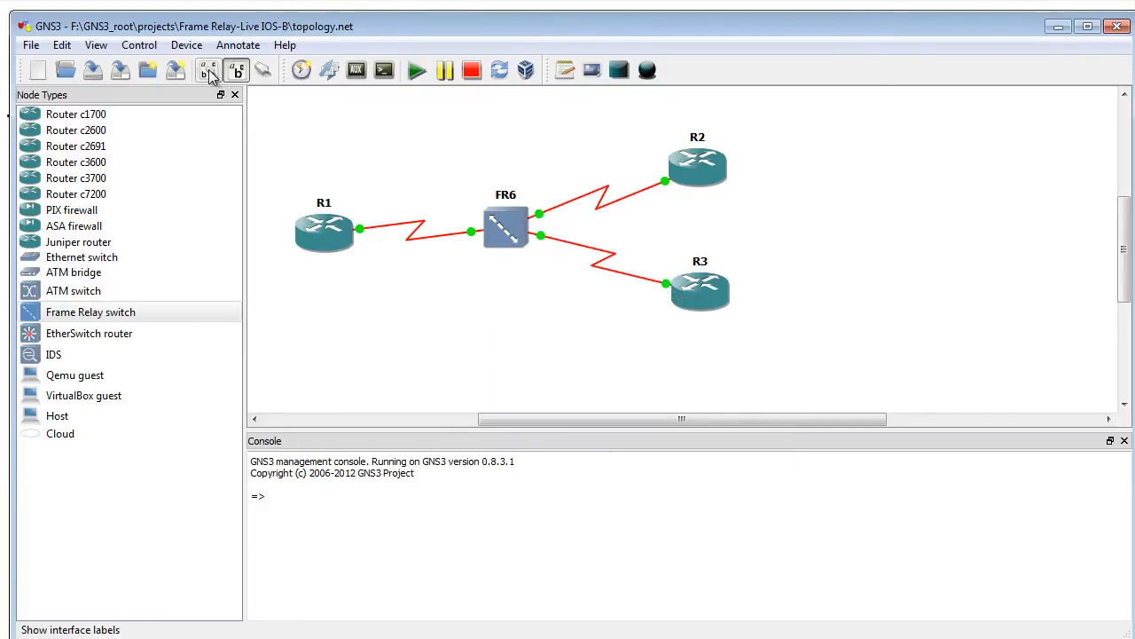
click(92, 44)
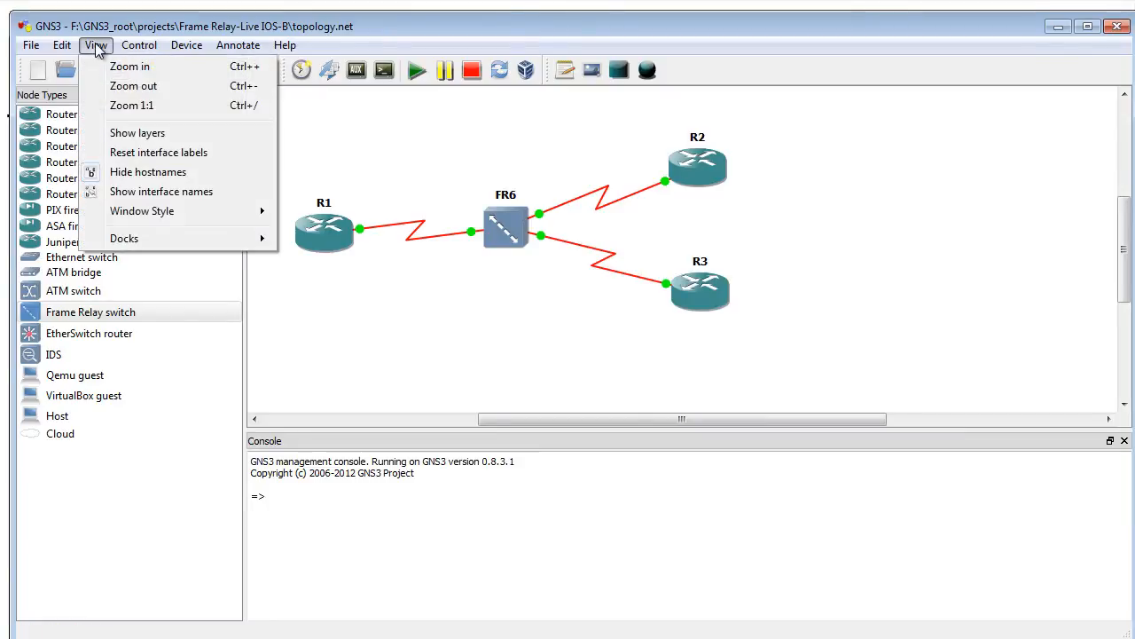
click(158, 152)
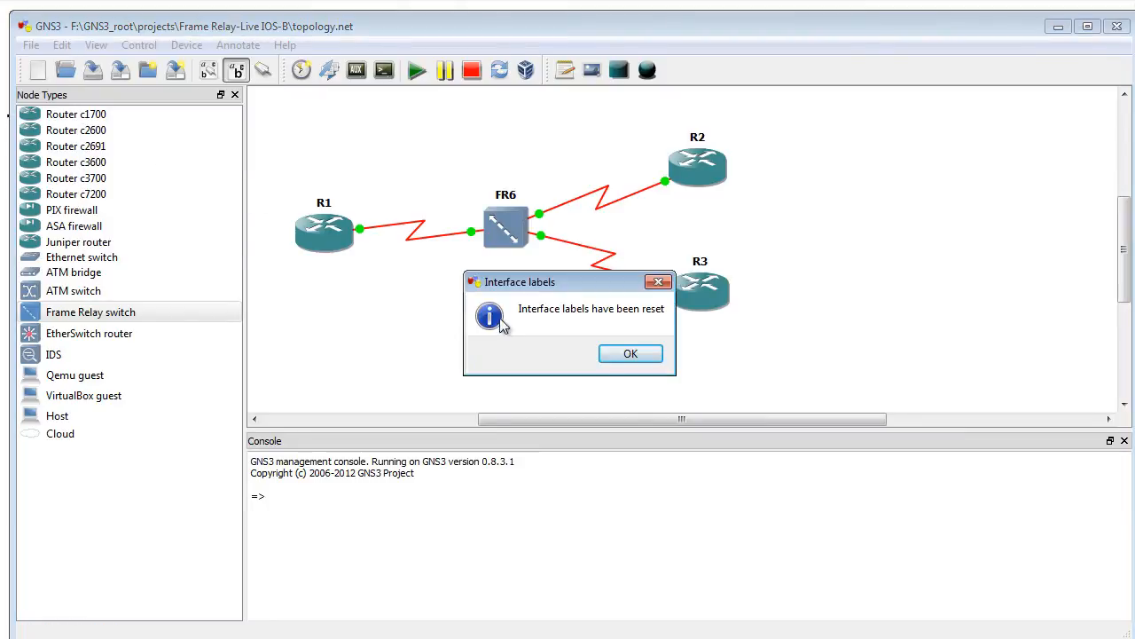
click(630, 353)
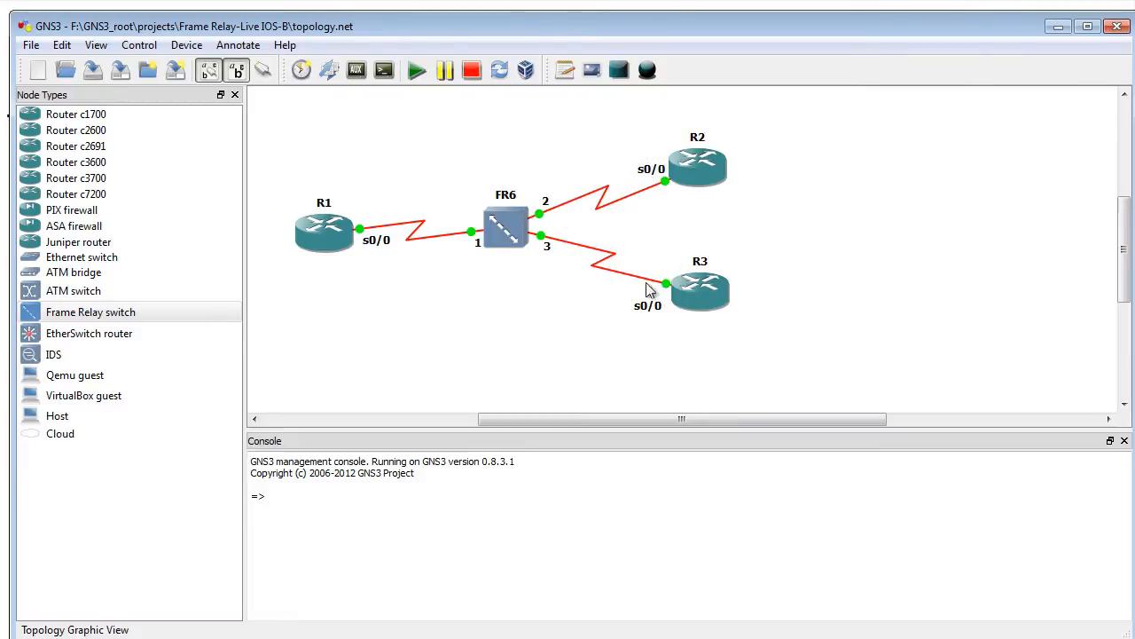
mouse_move(435, 259)
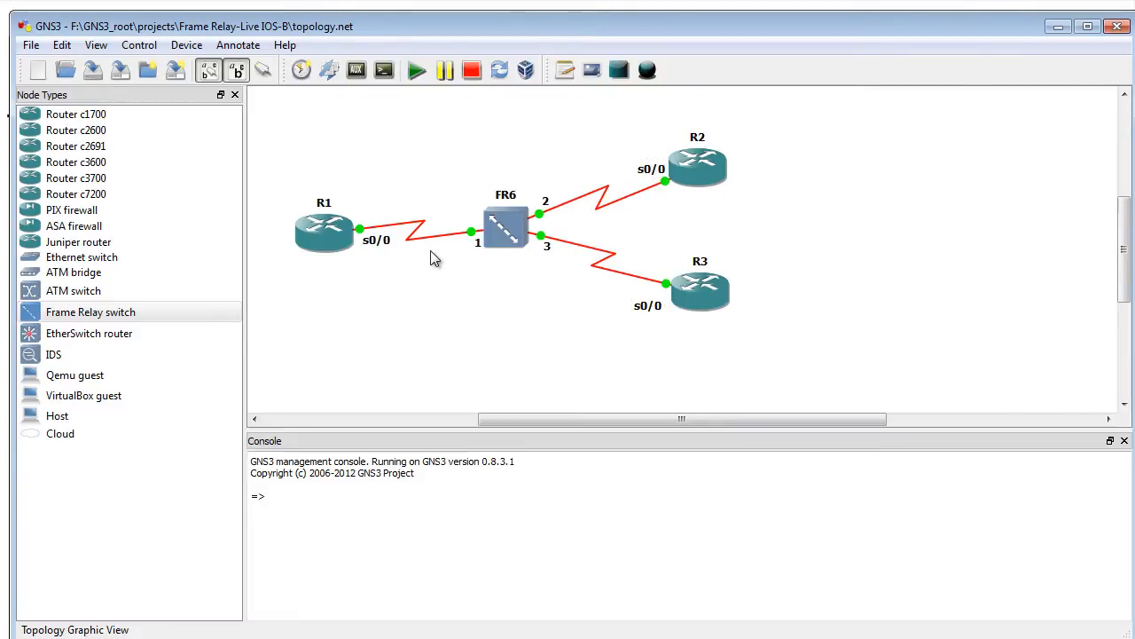
mouse_move(662, 209)
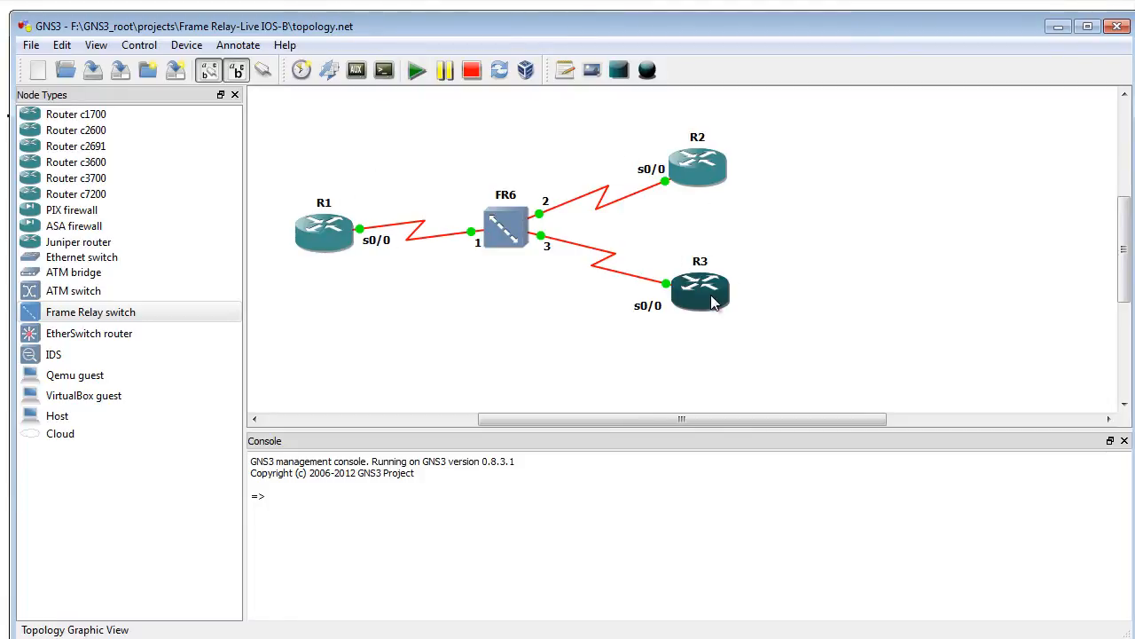
mouse_move(710, 301)
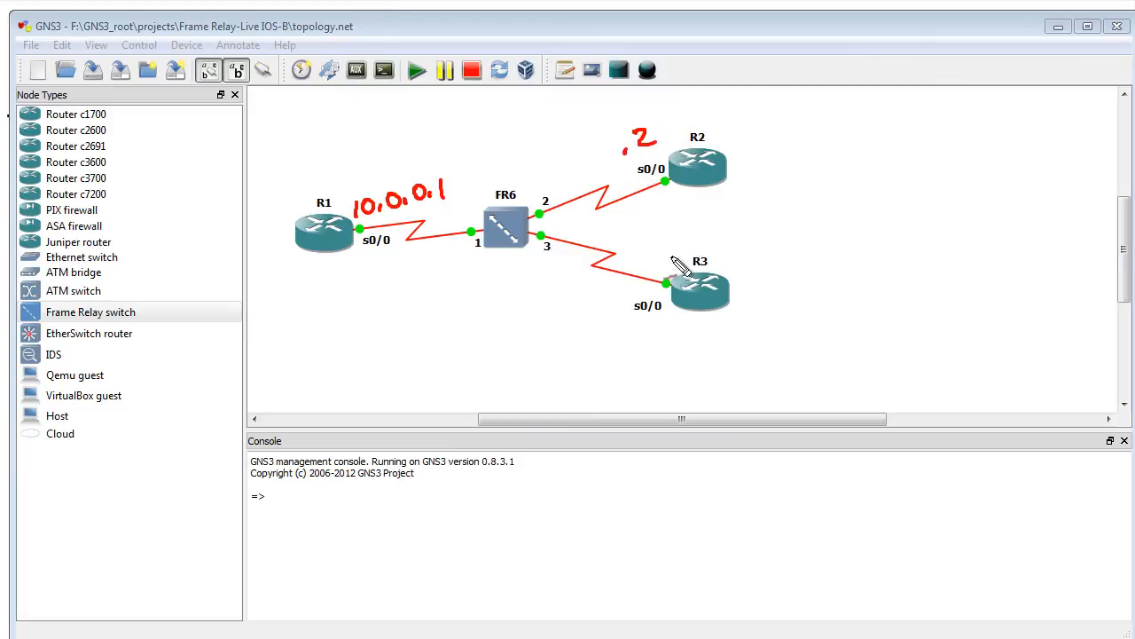
click(651, 266)
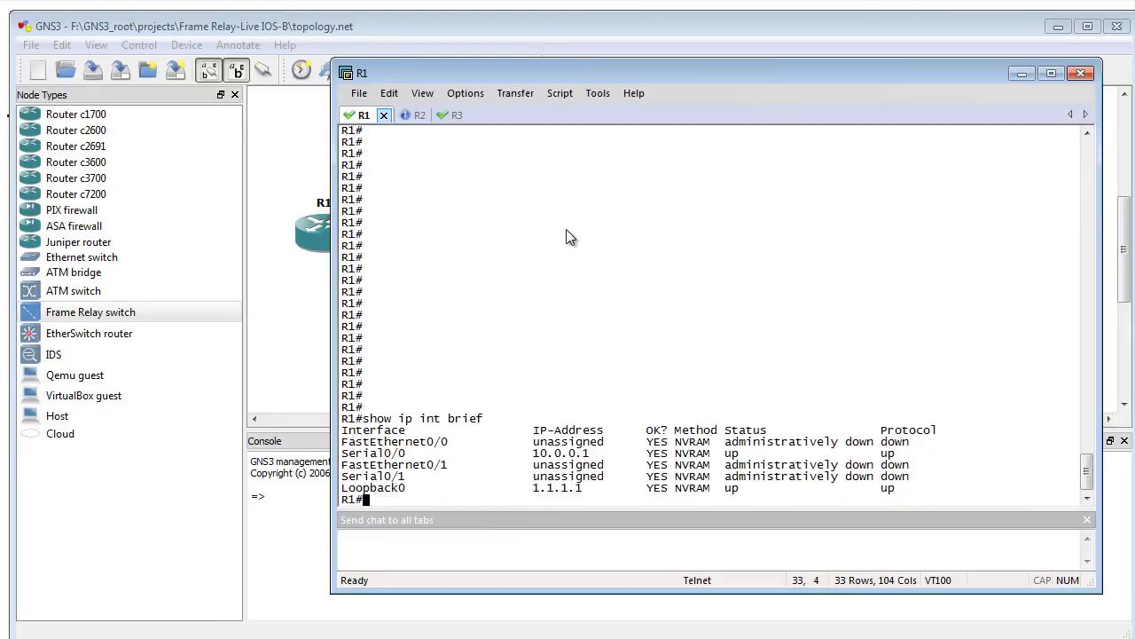
- On R1, show the frame-relay map and ping 10.0.0.2 and 10.0.0.3 successfully
text(show frame-relay ma)
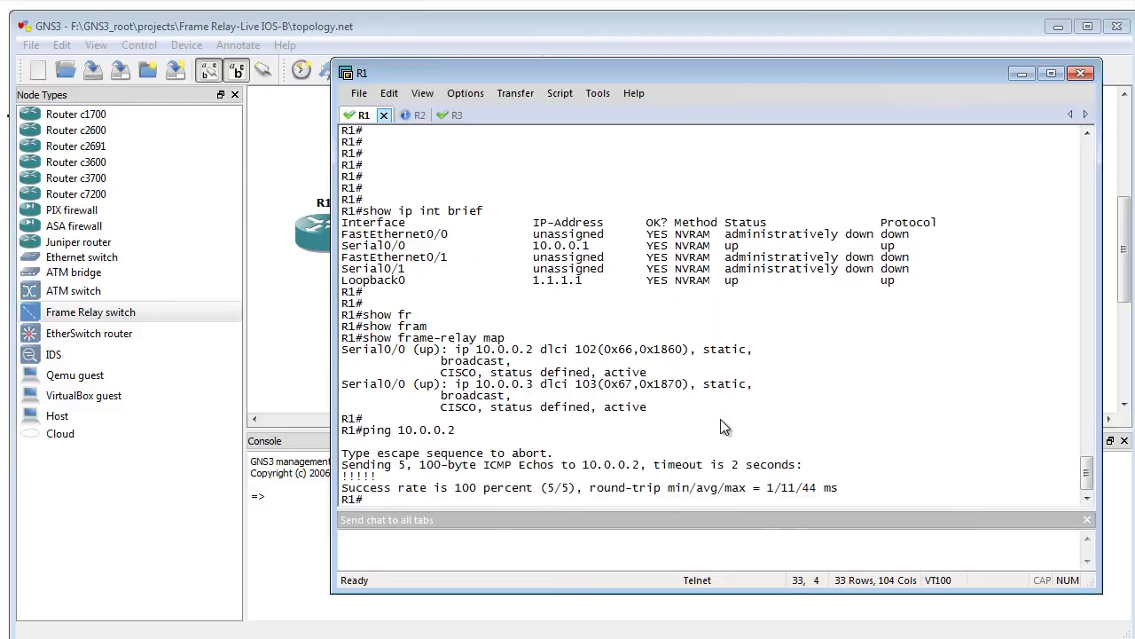
text(ping 10.0.0.)
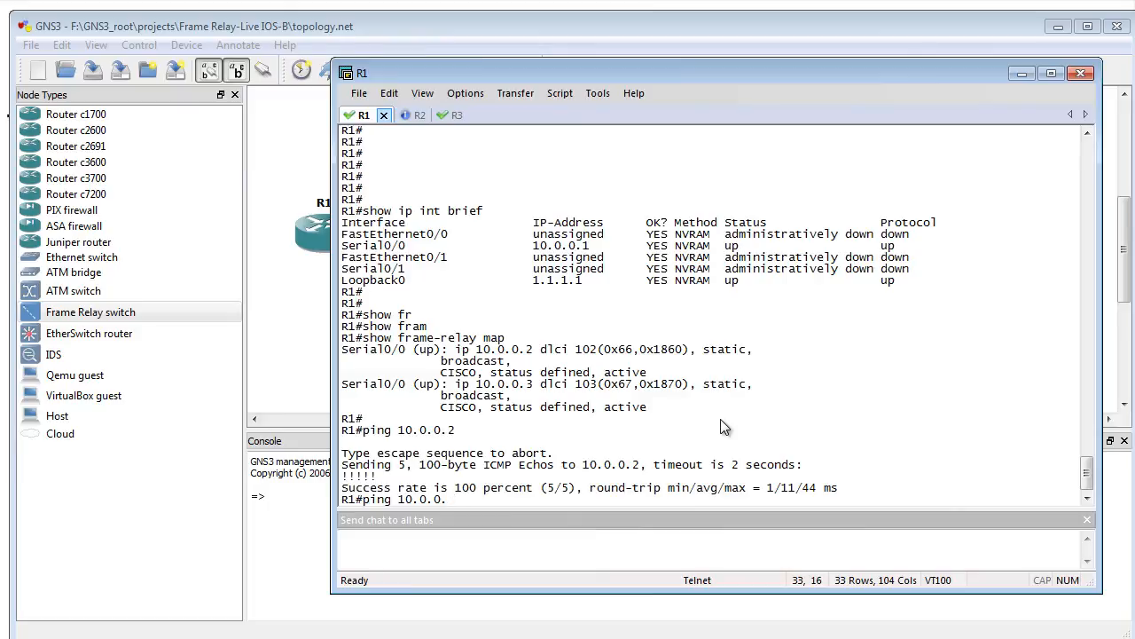
text(3)
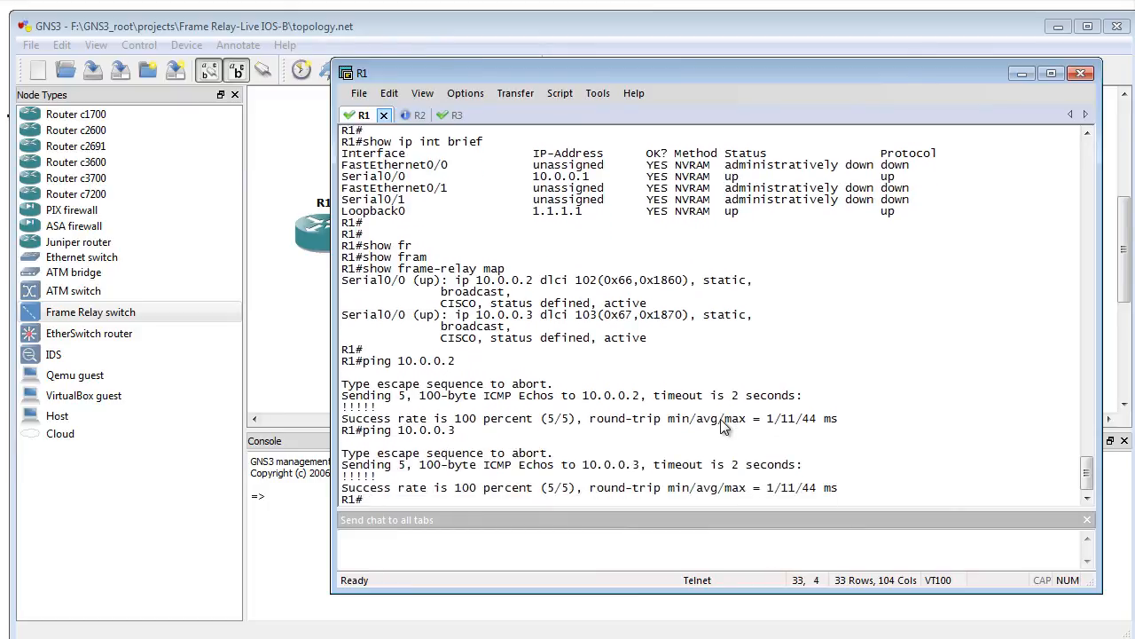